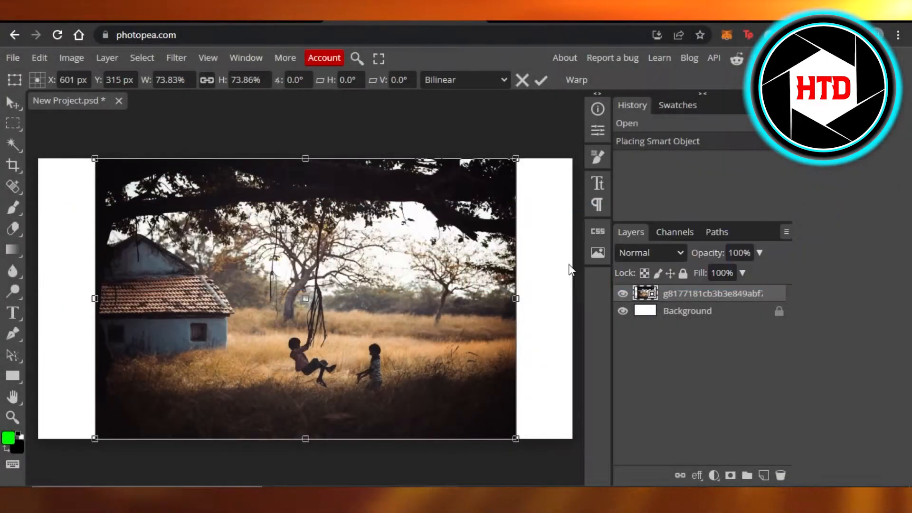
pyautogui.moveTo(323, 118)
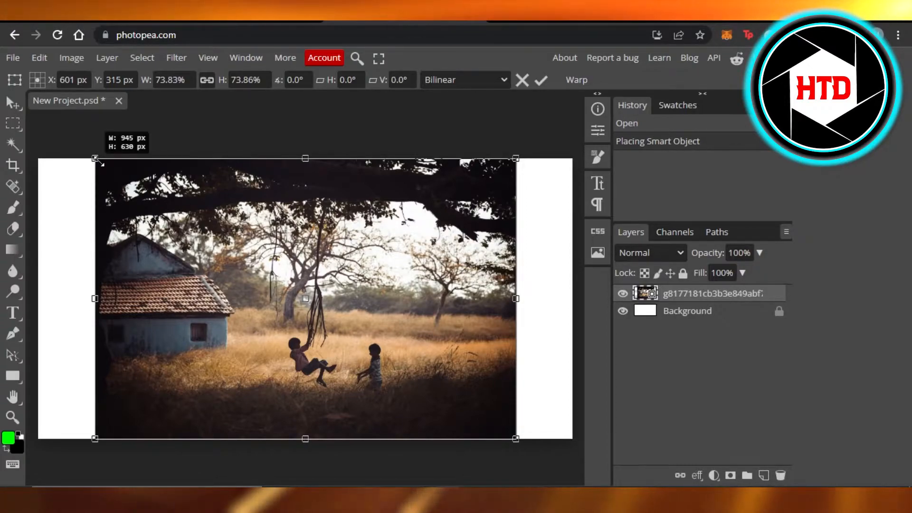
# Drag the top-left transform handle to scale the swing photo down to about 61%.
pyautogui.moveTo(96, 158); pyautogui.dragTo(153, 196)
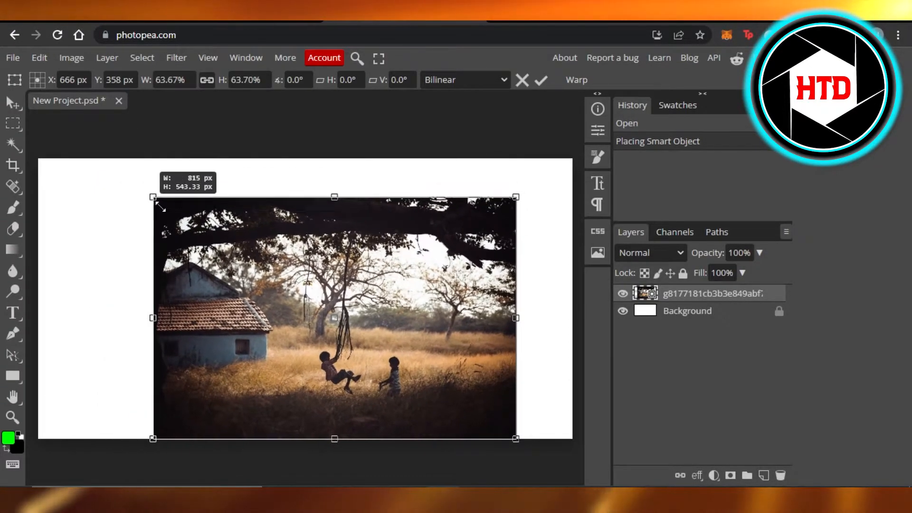
pyautogui.moveTo(153, 196); pyautogui.dragTo(162, 203)
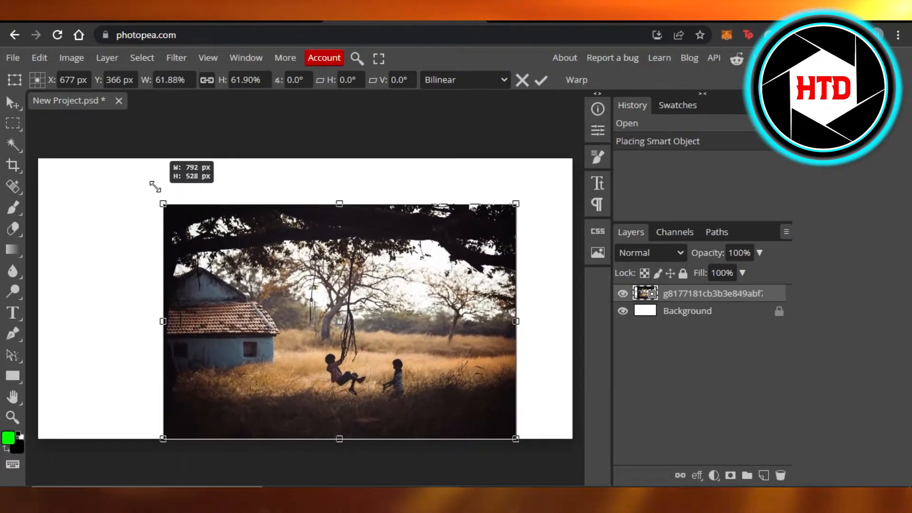
pyautogui.moveTo(163, 204); pyautogui.dragTo(166, 205)
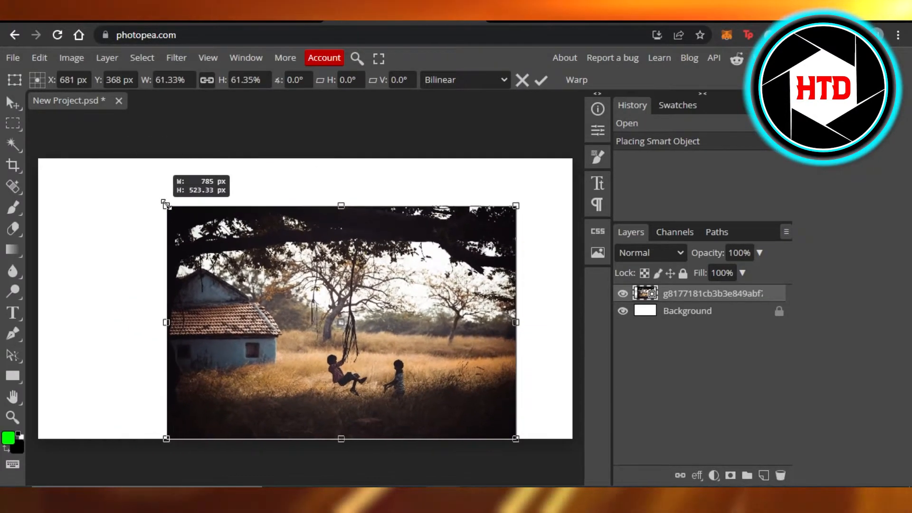
pyautogui.moveTo(165, 204); pyautogui.dragTo(210, 233)
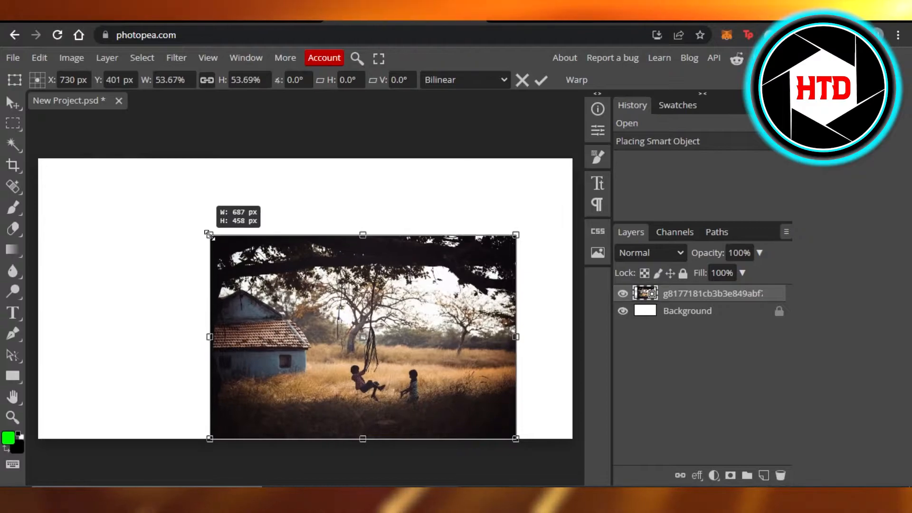
pyautogui.moveTo(209, 234); pyautogui.dragTo(147, 193)
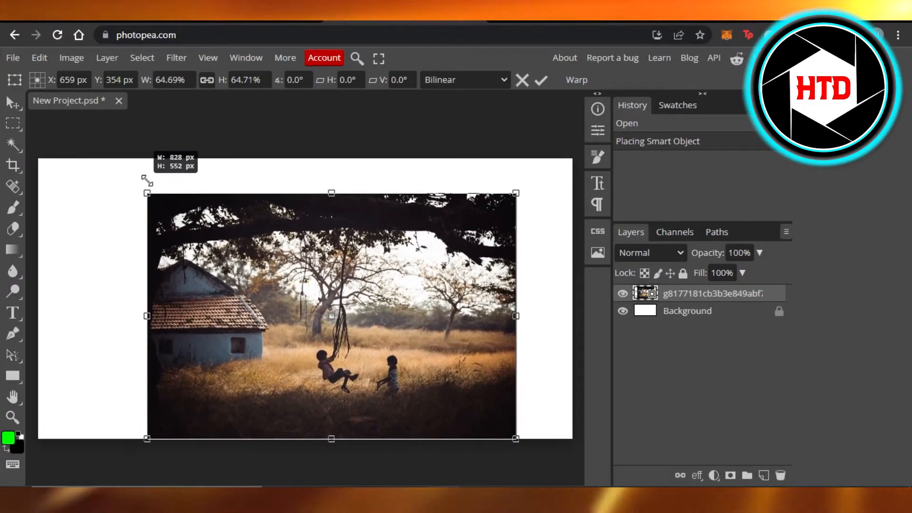
pyautogui.moveTo(147, 179); pyautogui.dragTo(154, 184)
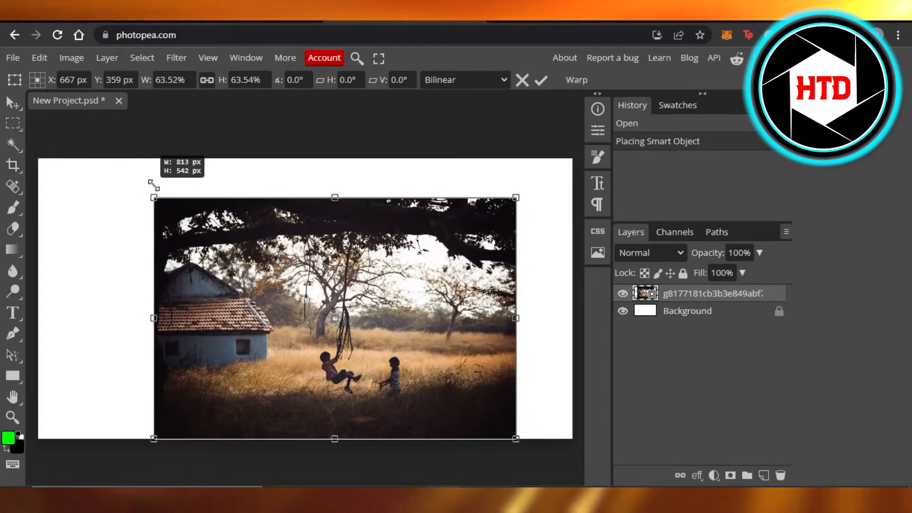
pyautogui.moveTo(153, 196); pyautogui.dragTo(163, 204)
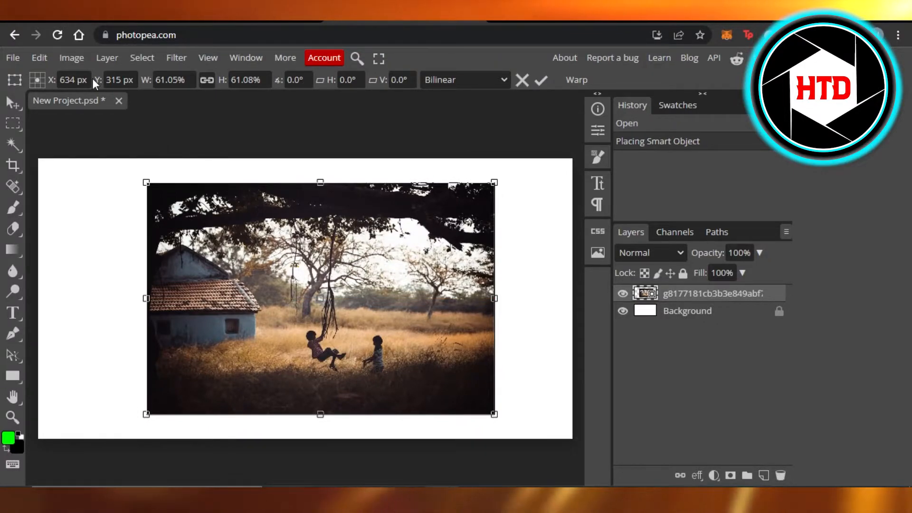
# Adjust the X position and commit the Free Transform at about 61%.
pyautogui.click(74, 80)
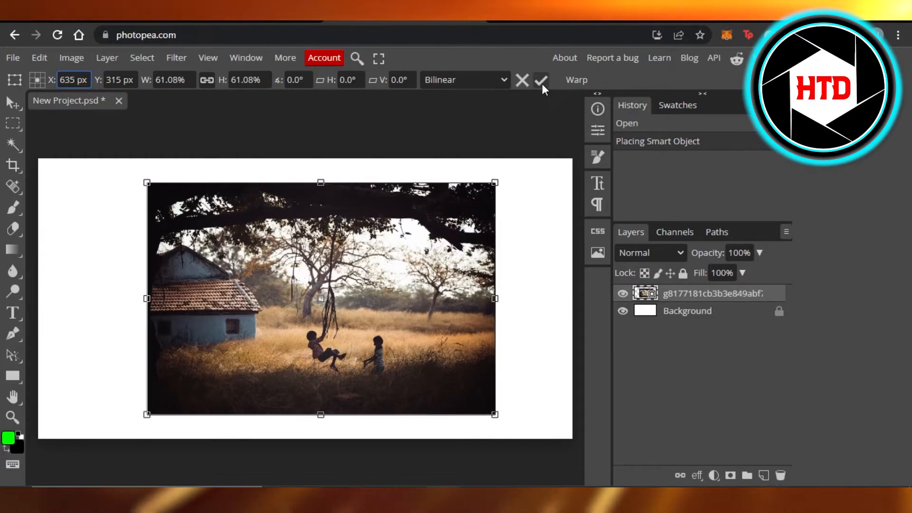
pyautogui.click(540, 80)
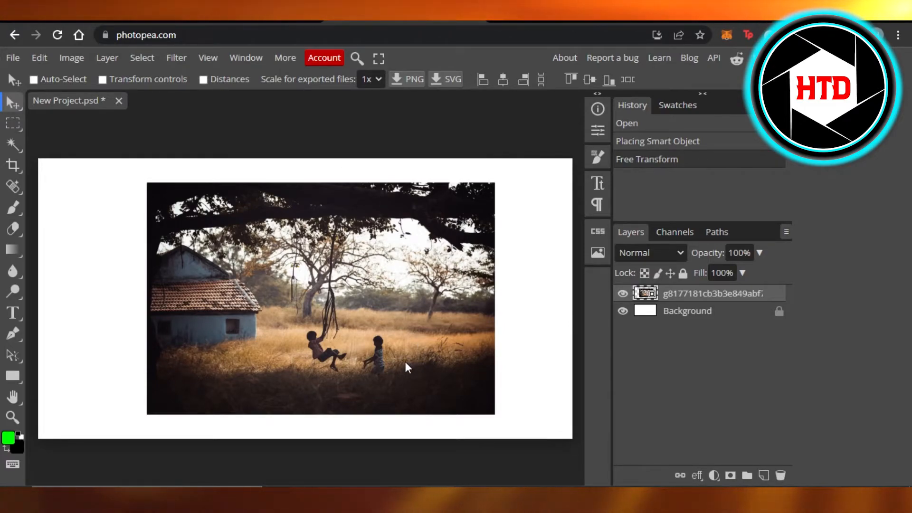
pyautogui.moveTo(194, 201)
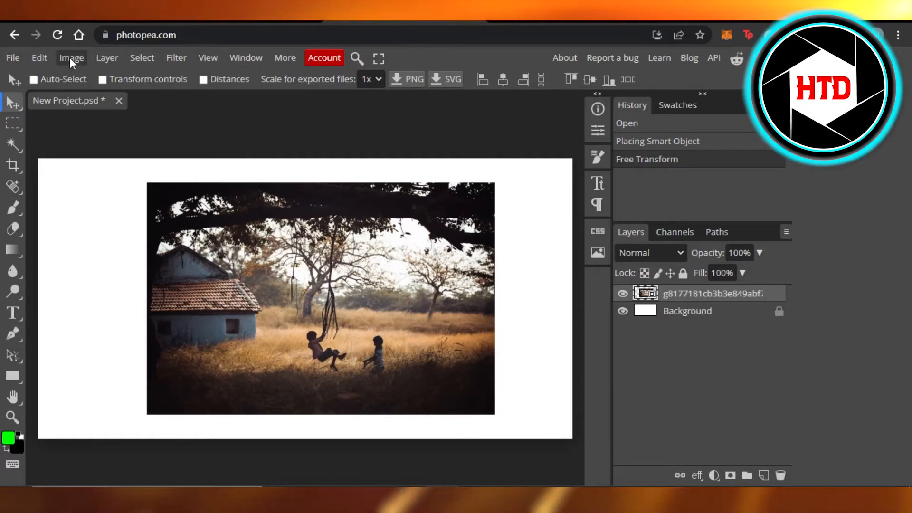
# Open Image Size from the Image menu.
pyautogui.click(71, 57)
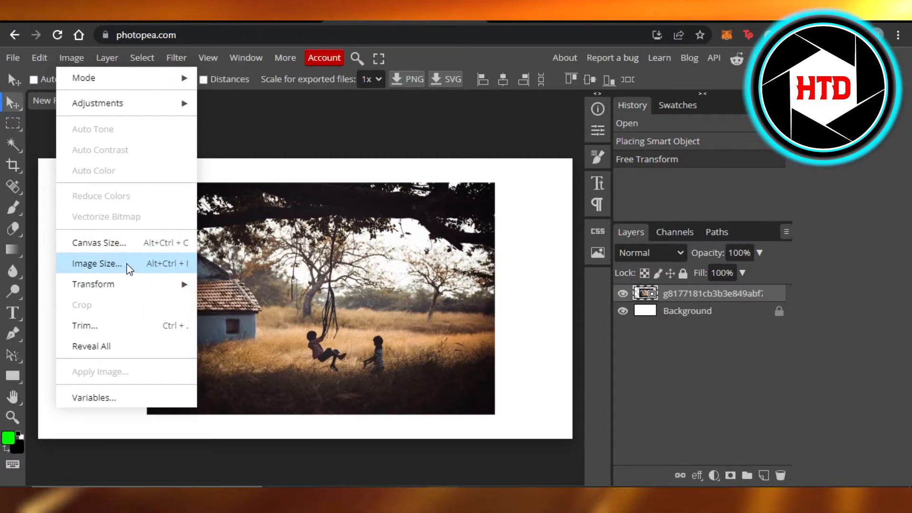
pyautogui.click(97, 262)
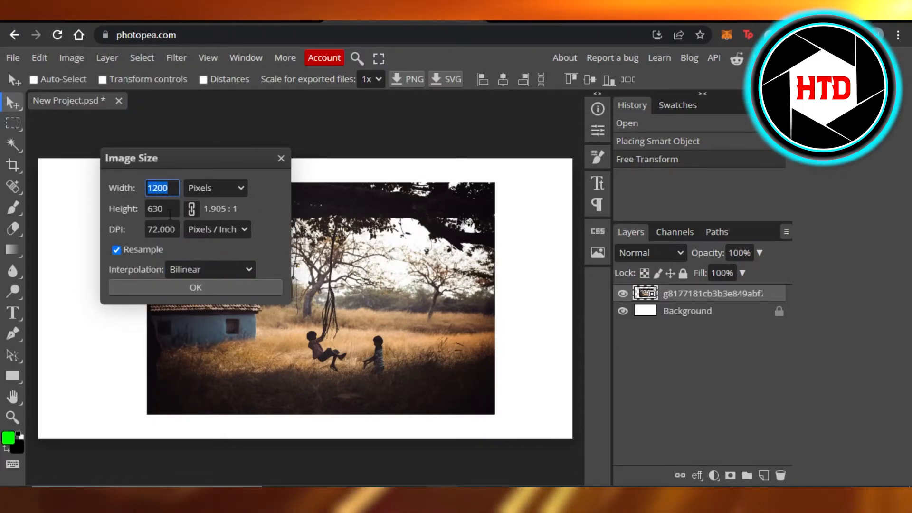
pyautogui.moveTo(526, 261)
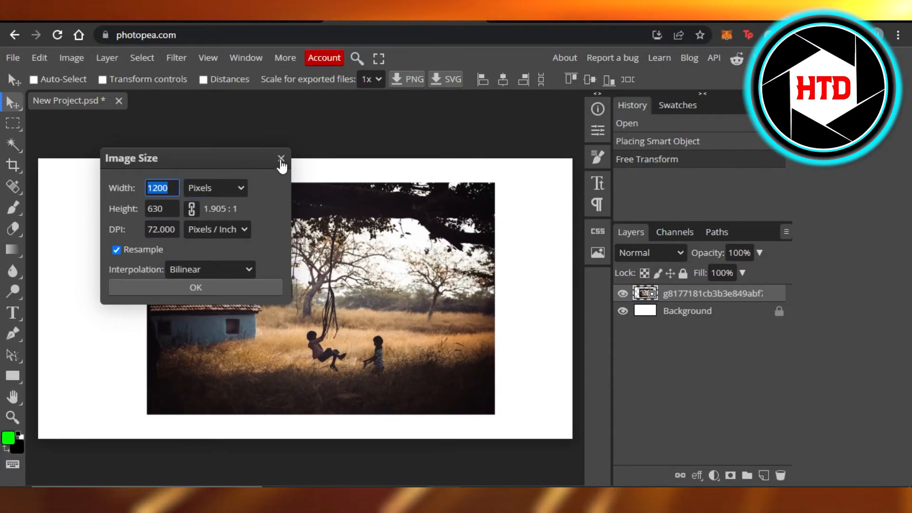
# Close the Image Size dialog unchanged at 1200 × 630 px, 72 DPI.
pyautogui.click(282, 158)
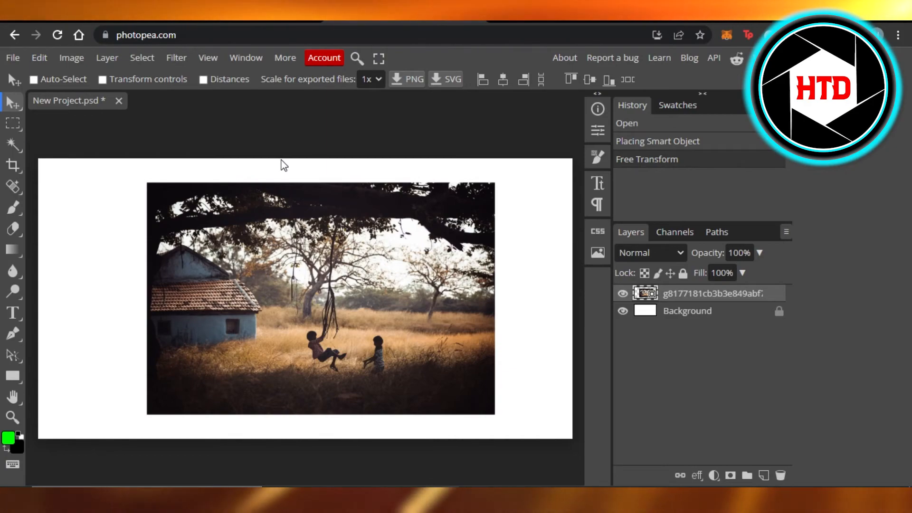